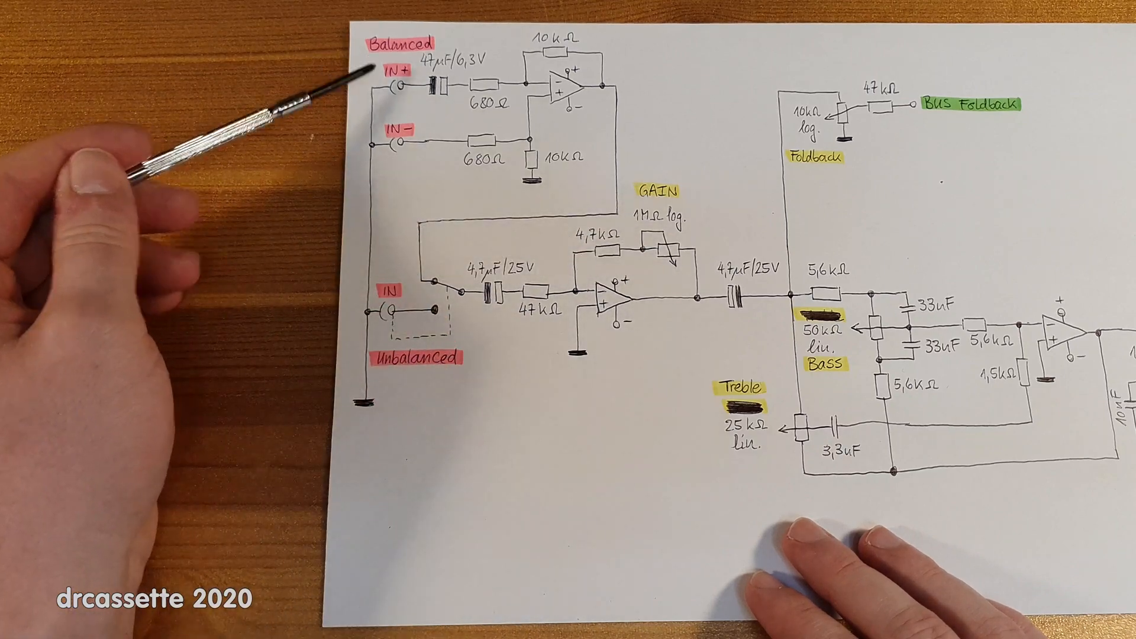
mouse_move(507, 232)
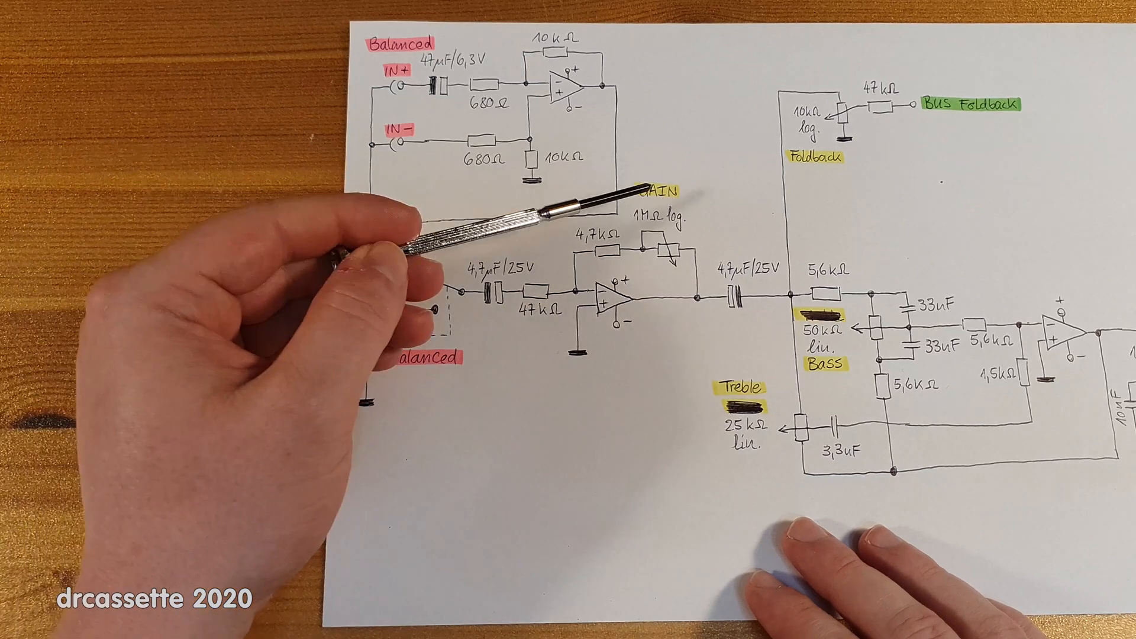